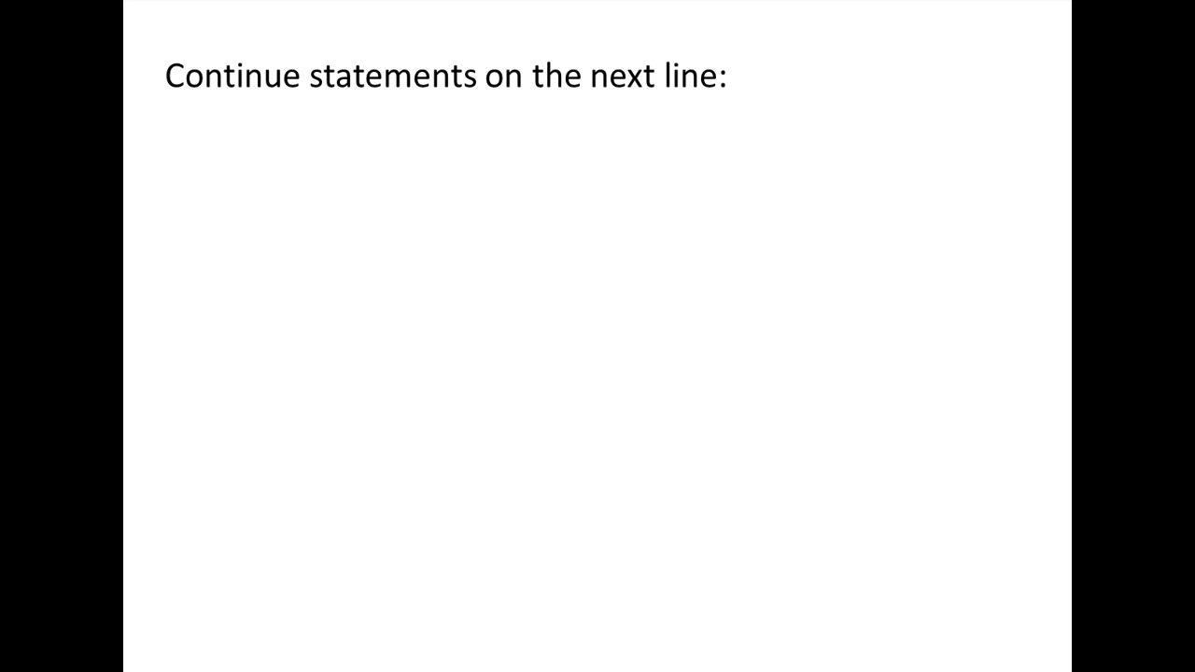
{"action": "type", "text": "h = 3 + 4 ^ 2 / 2 + 10 * 2"}
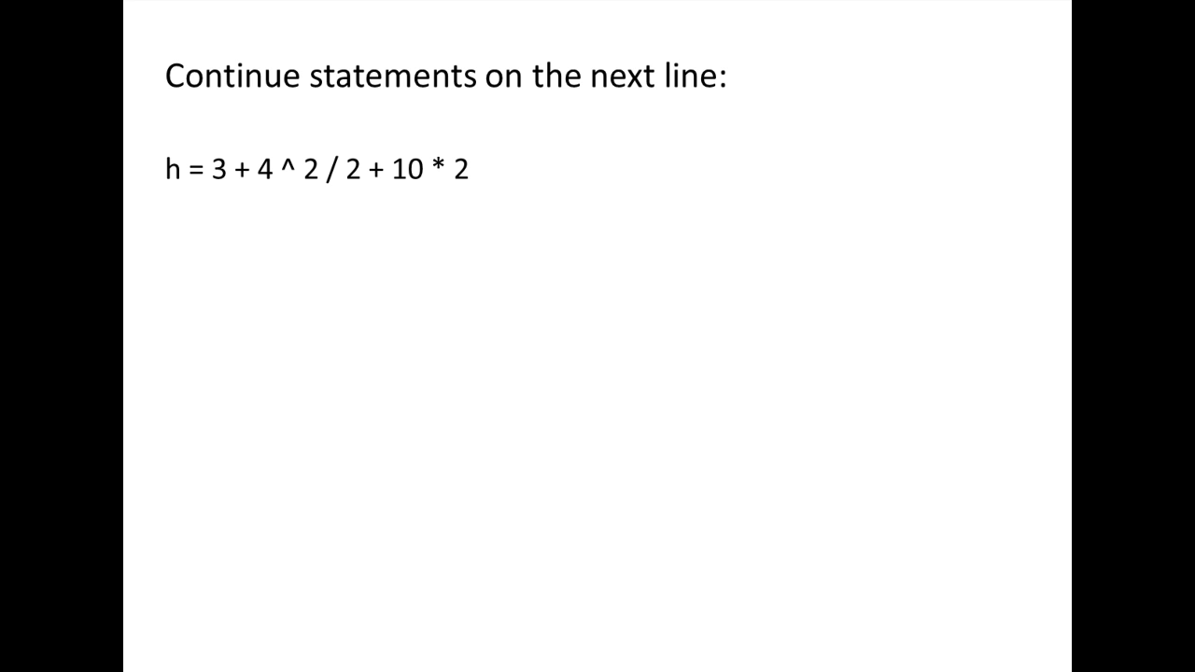